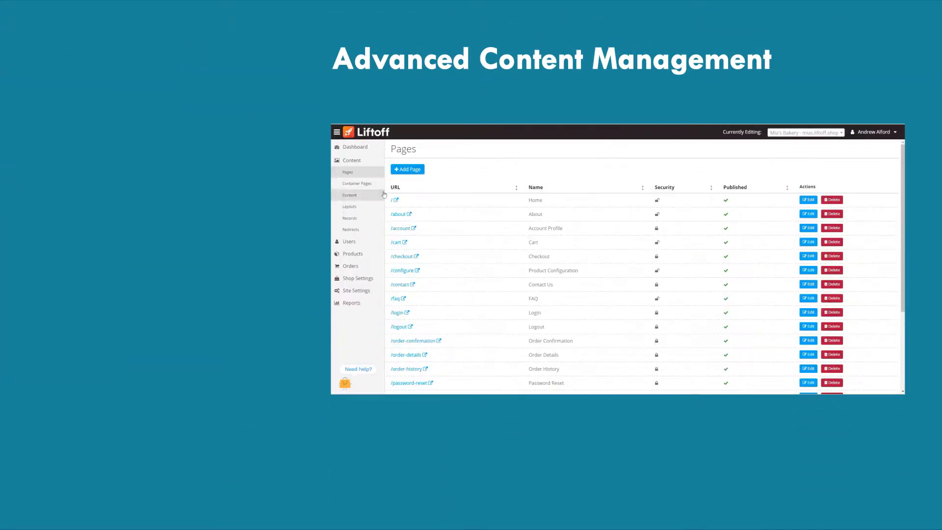
# Step: Open the empty Add Page form from the Content > Pages list
pyautogui.click(407, 169)
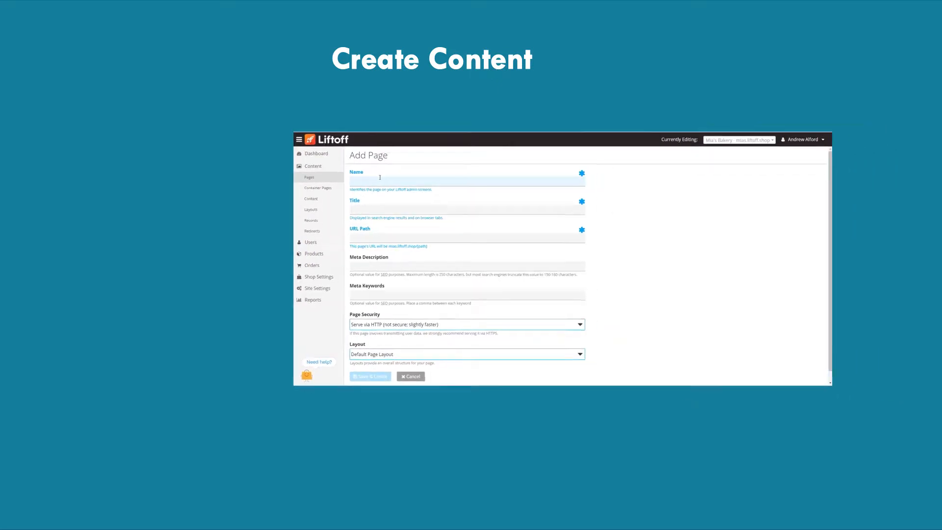